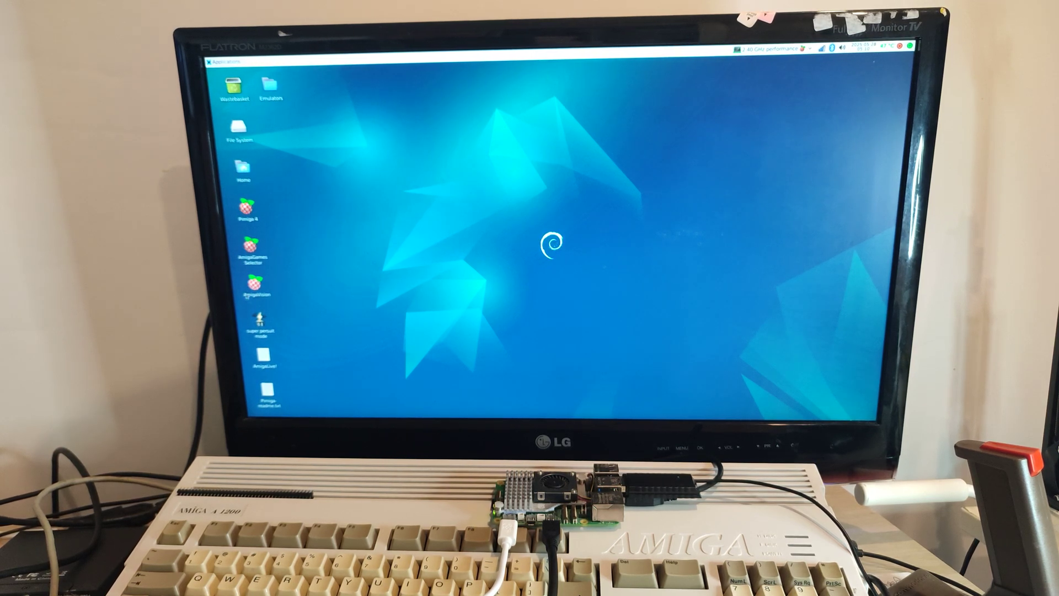
- Start the AmigaGames Selector from its desktop icon to boot the Amiga emulator
{"action": "left_click", "coordinate": [253, 250]}
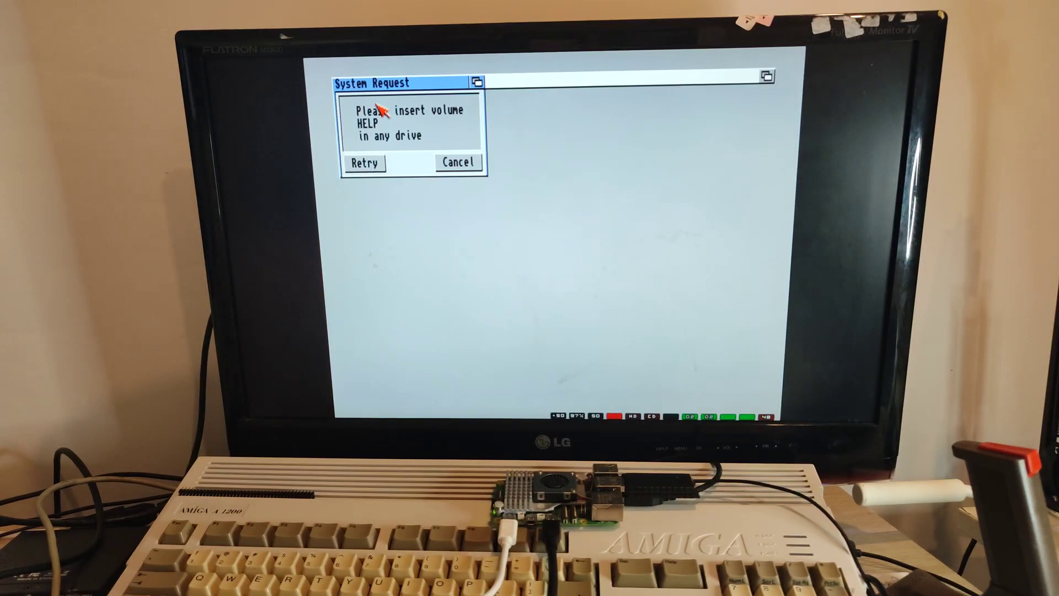
- Cancel the System Request for the missing HELP volume so AGS loads
{"action": "left_click", "coordinate": [457, 163]}
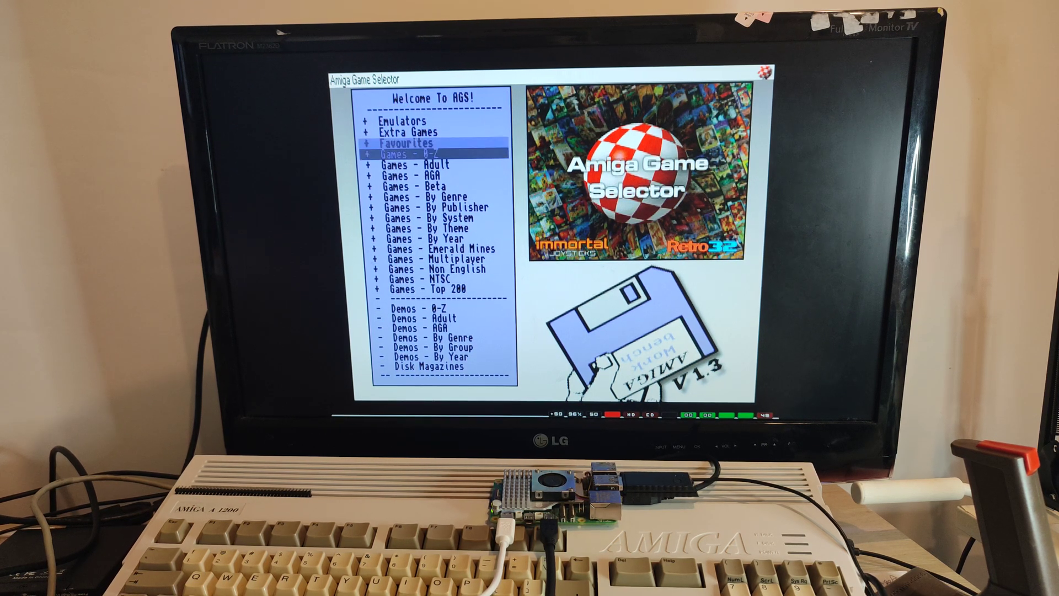
- Highlight and open the Games - 0-Z category to reach the letter index
{"action": "key", "text": "Down"}
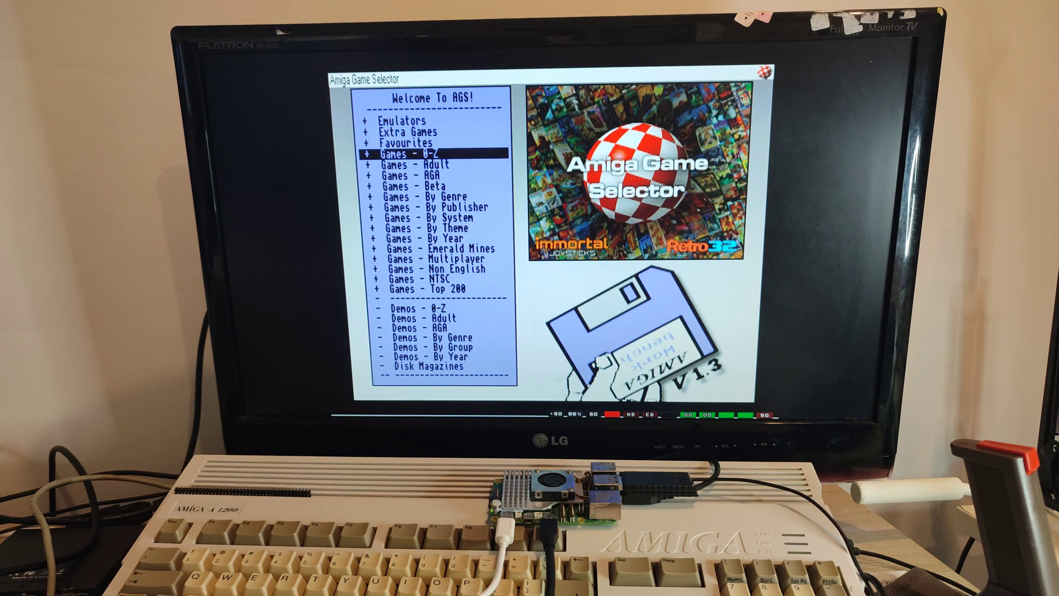
{"action": "key", "text": "down"}
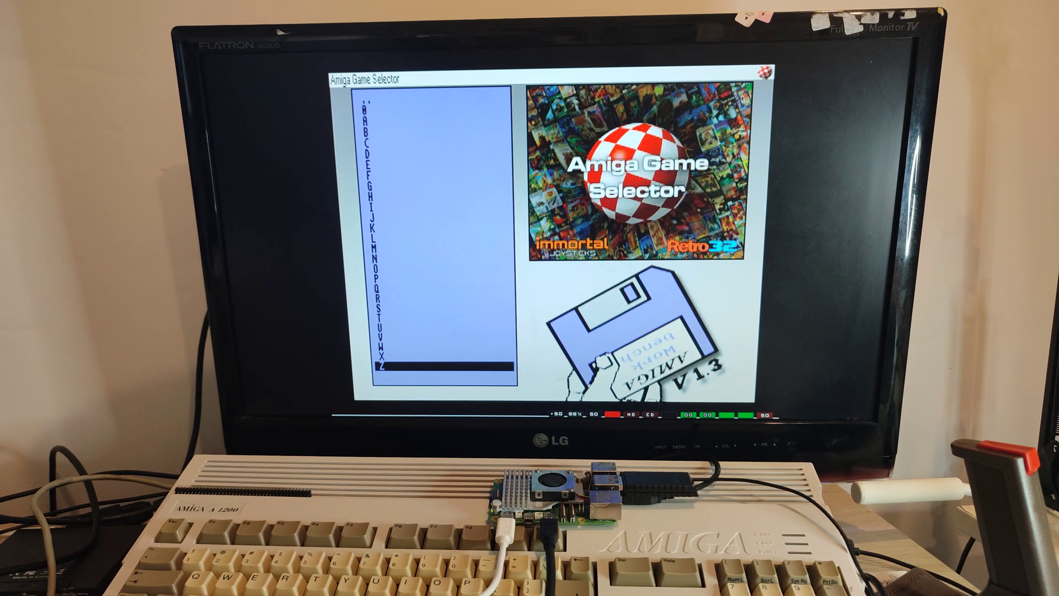
- Open the P games and move to Phoenix 1200 AAA to preview its screenshot
{"action": "left_click", "coordinate": [370, 365]}
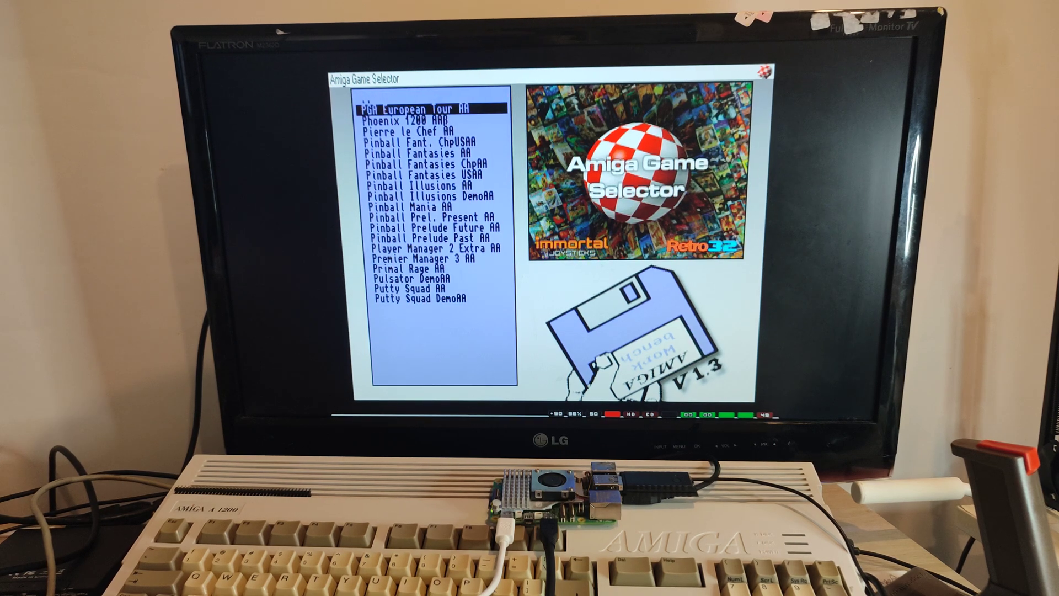
{"action": "key", "text": "Down"}
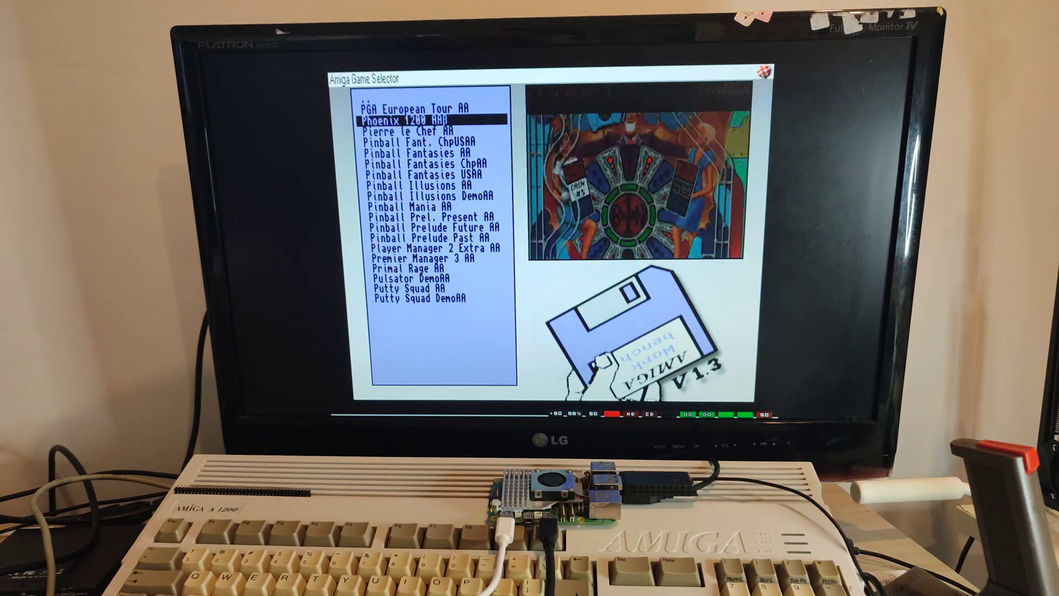